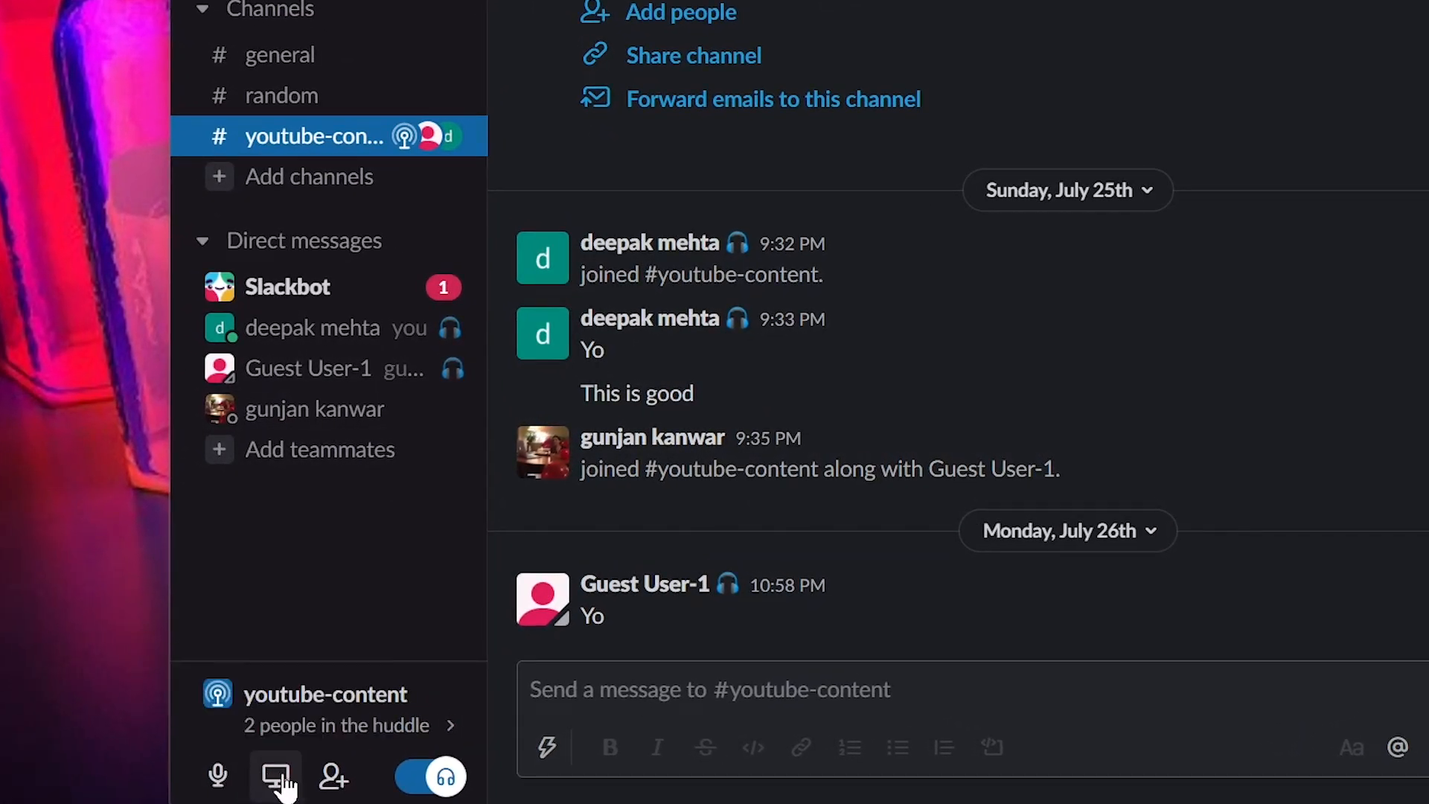
mouse_move(323, 725)
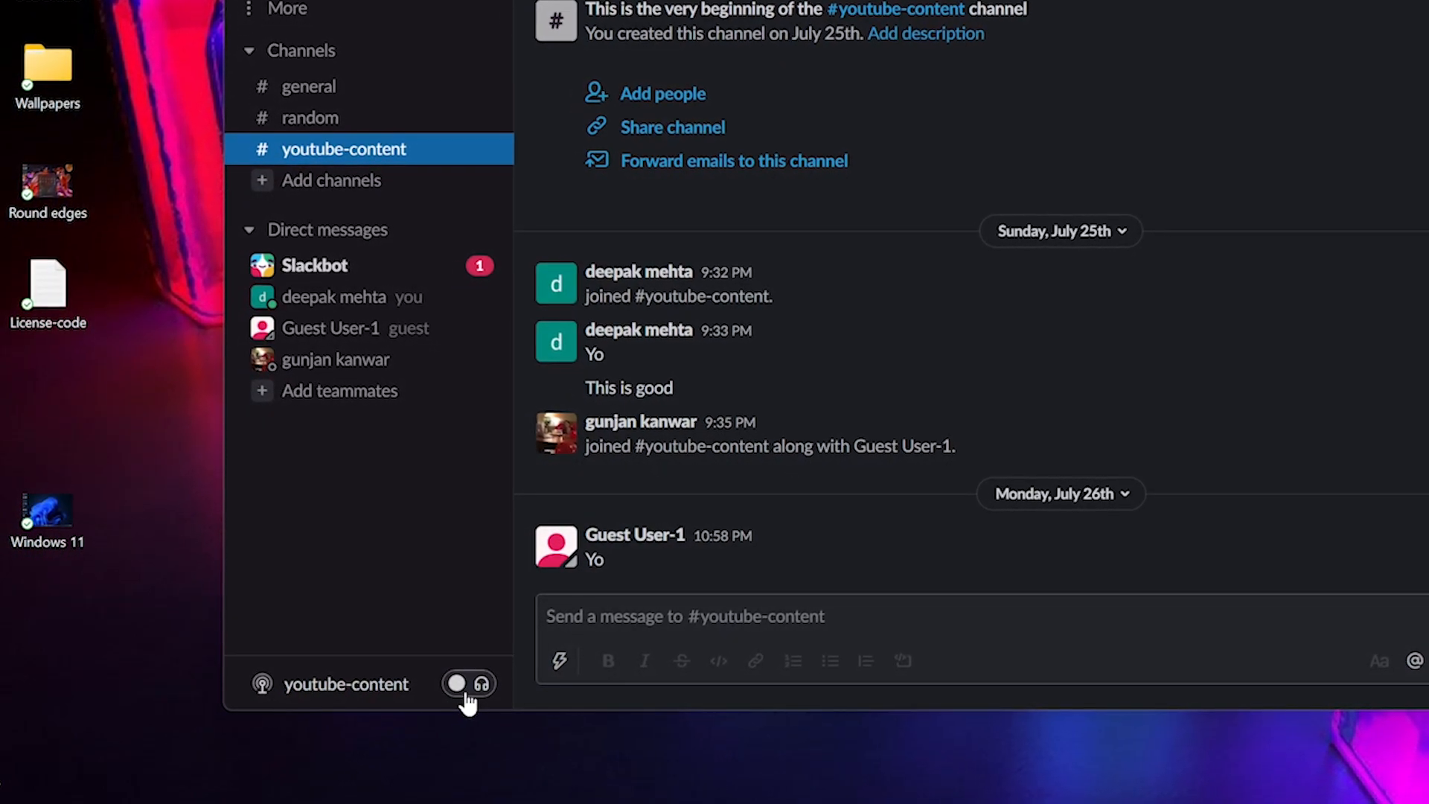
mouse_move(468, 683)
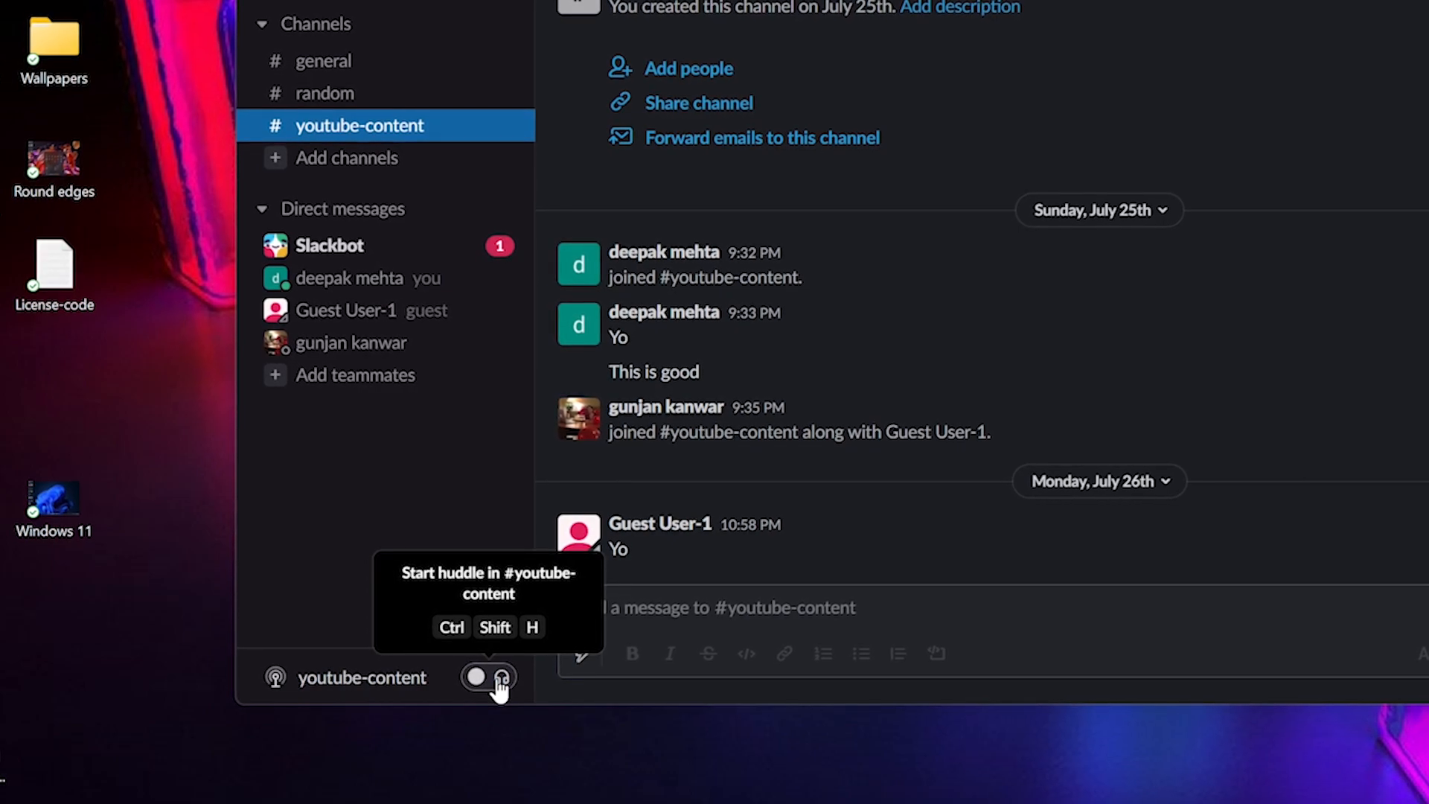
left_click(489, 676)
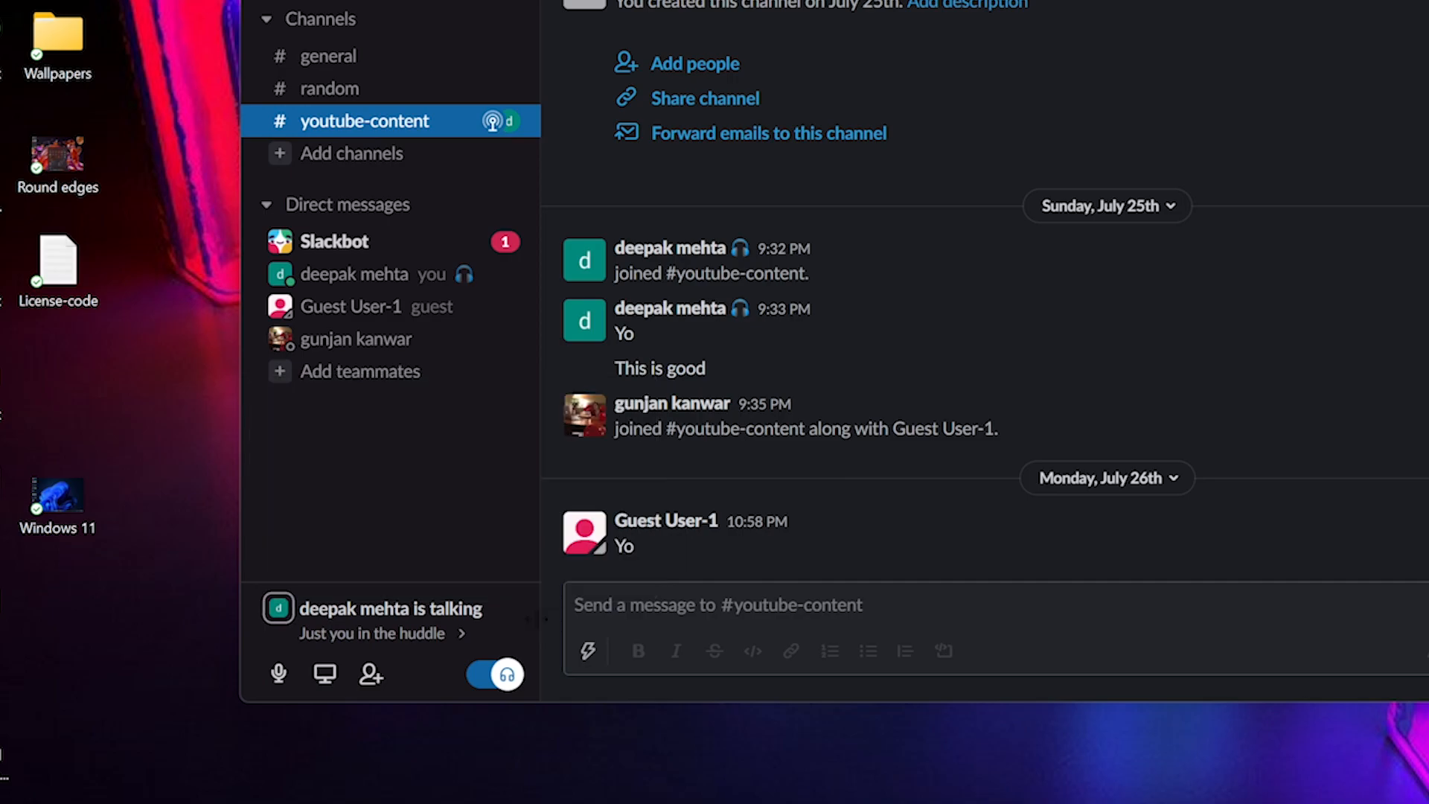
mouse_move(277, 674)
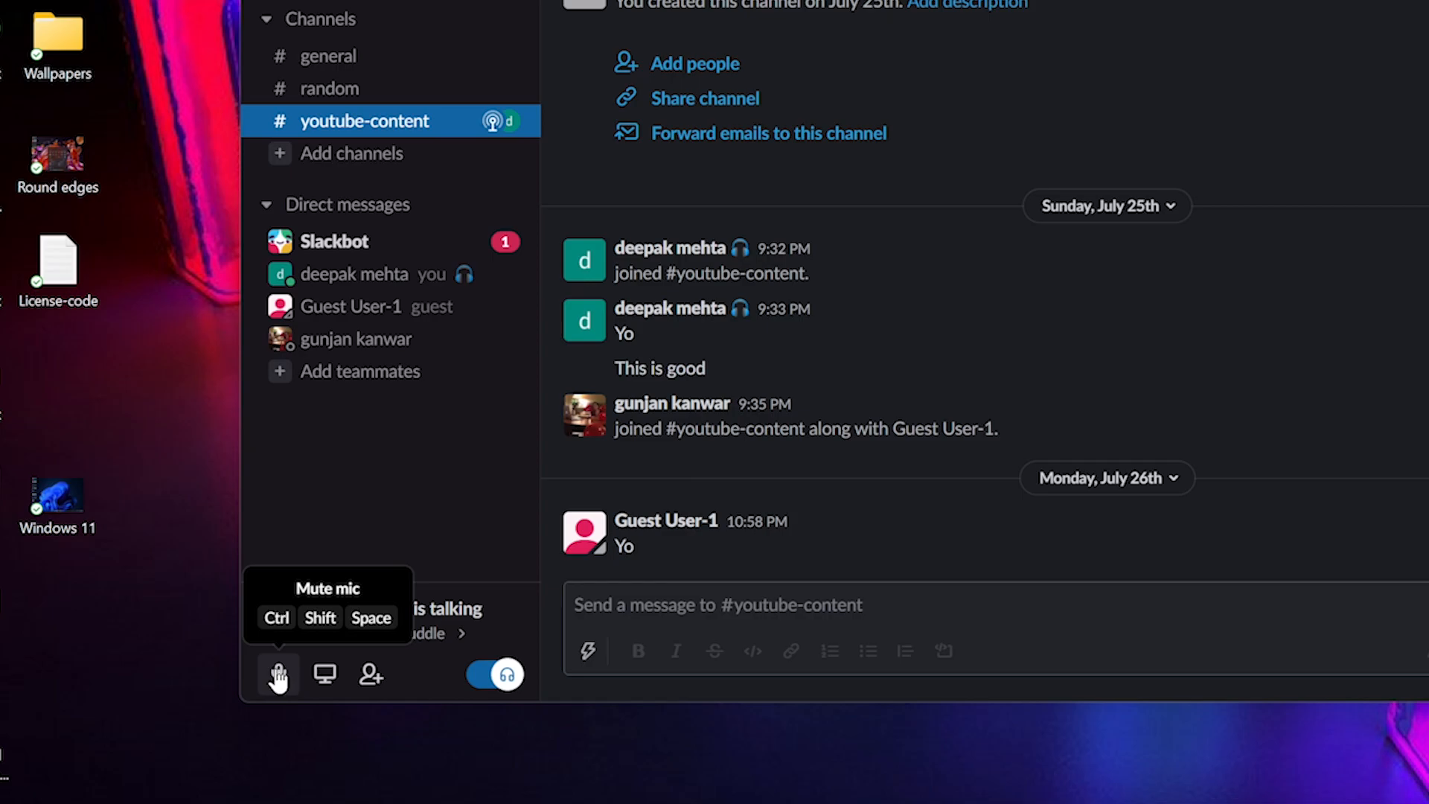
mouse_move(324, 675)
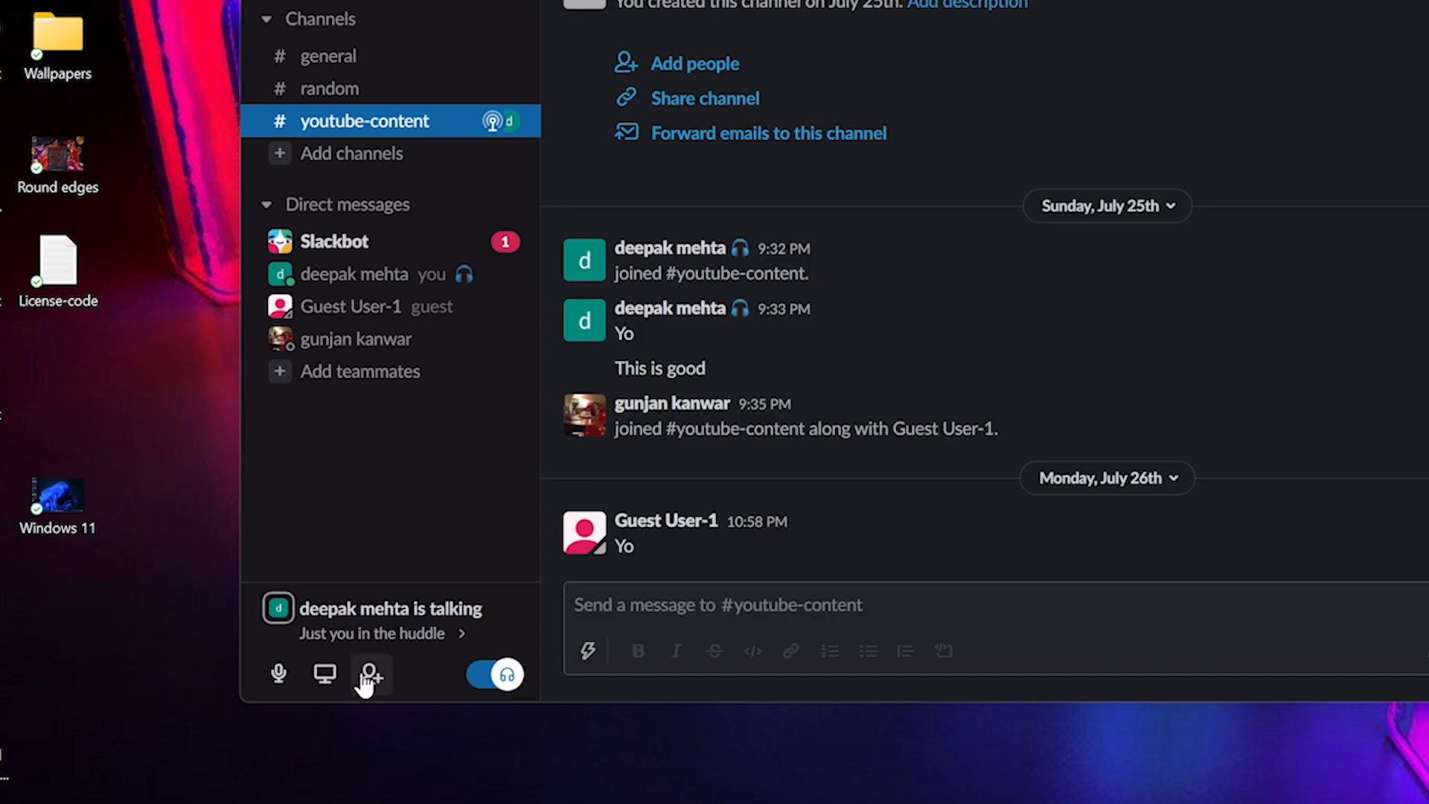
mouse_move(370, 674)
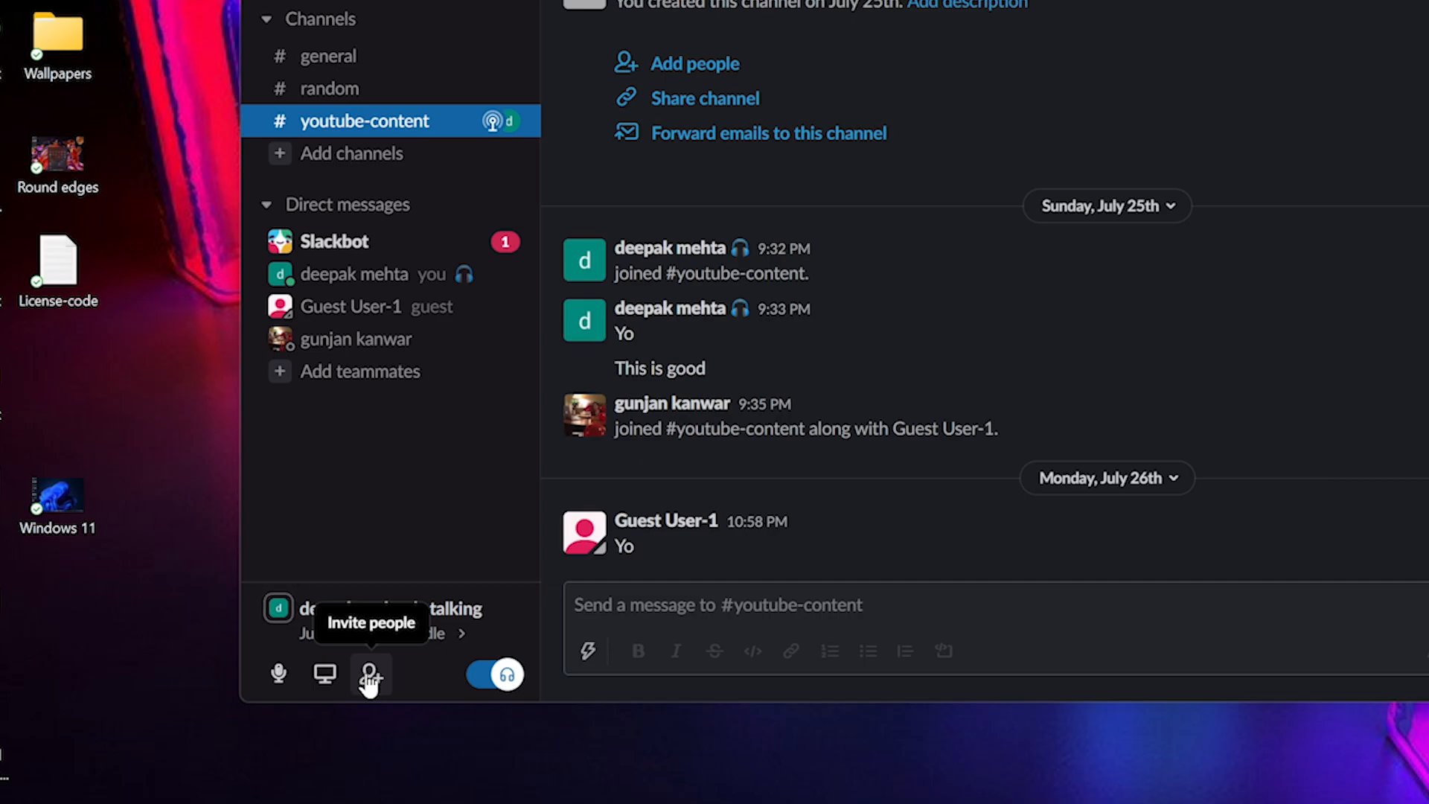
Send Guest User-1 an invite to the #youtube-content huddle from the invite list.
left_click(369, 675)
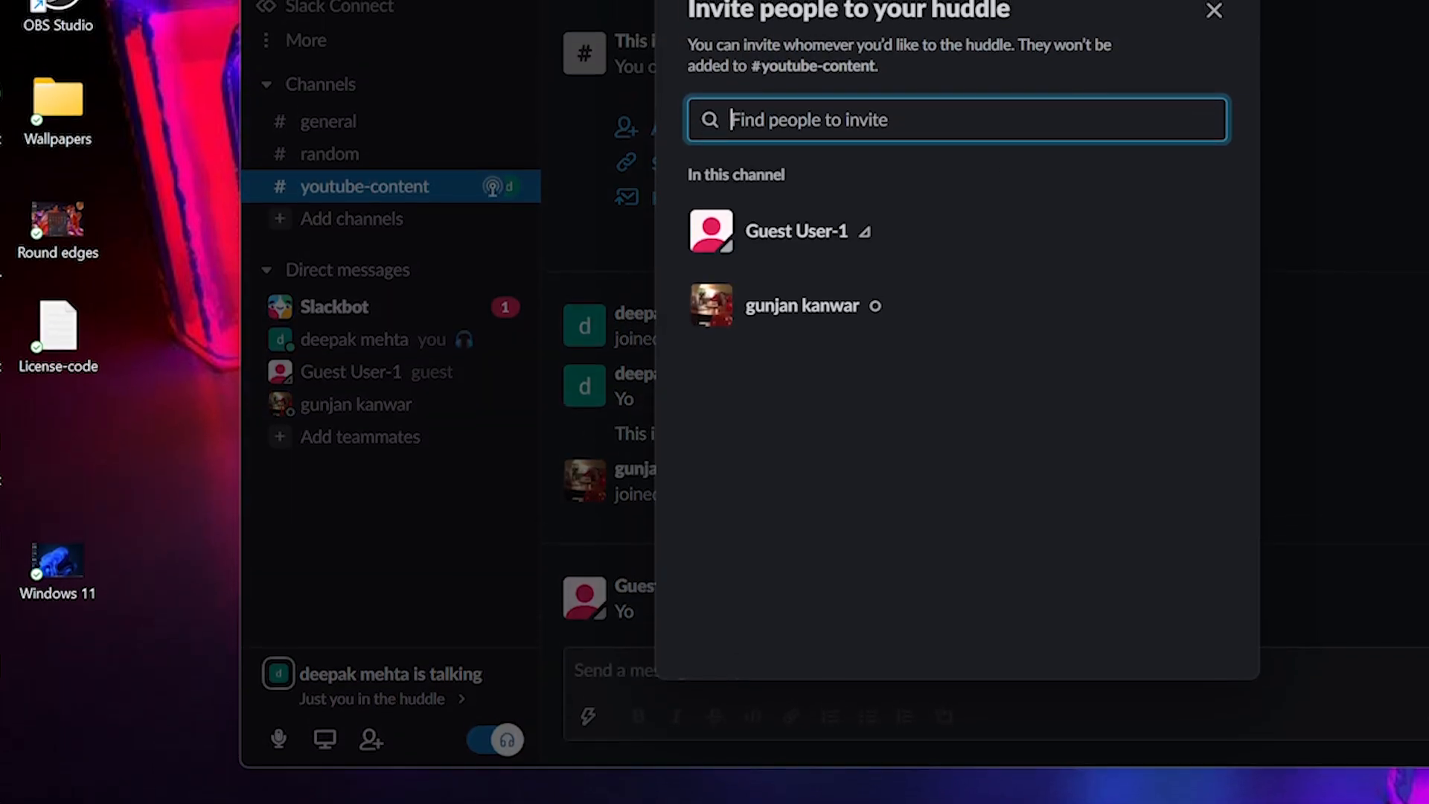
scroll("up", 3)
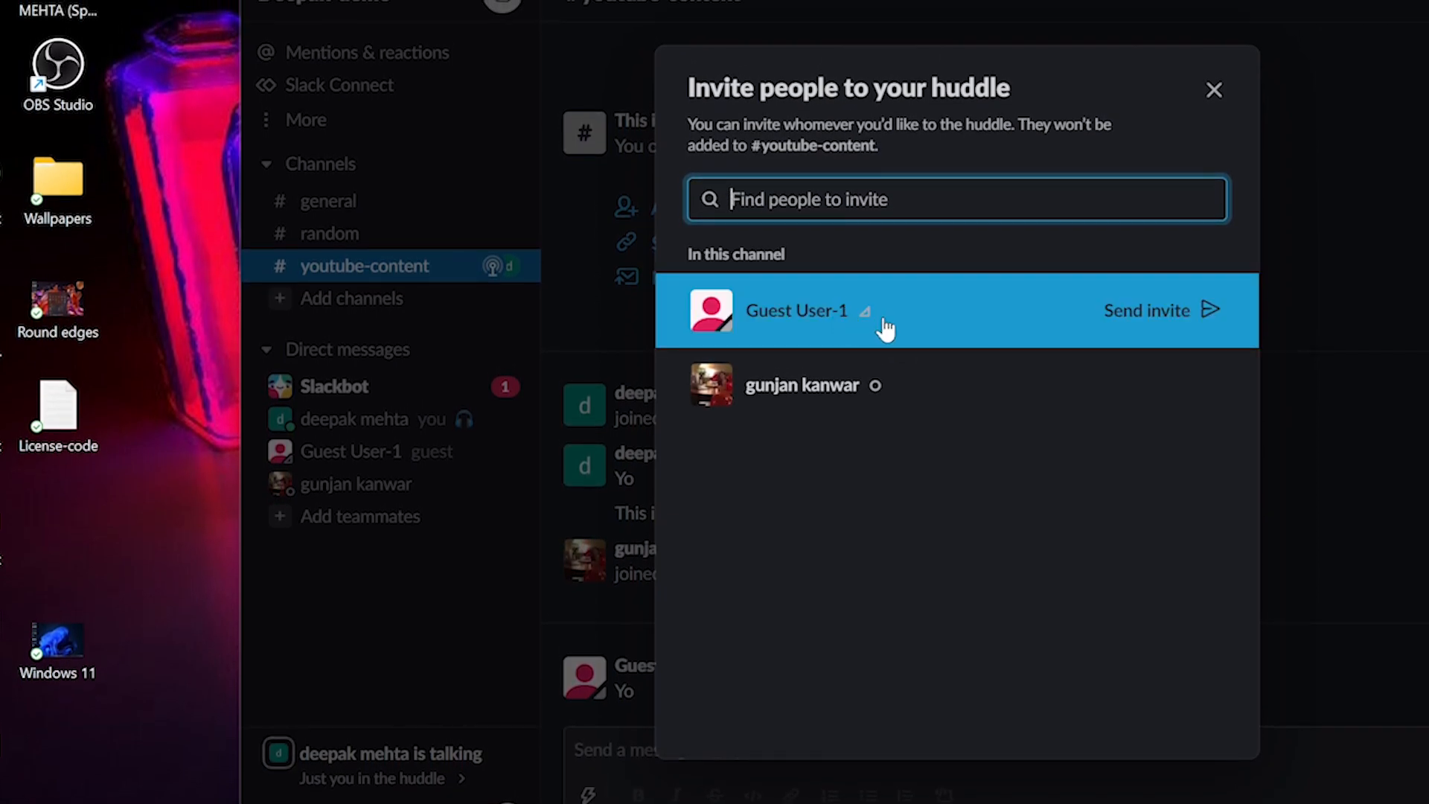
mouse_move(1121, 326)
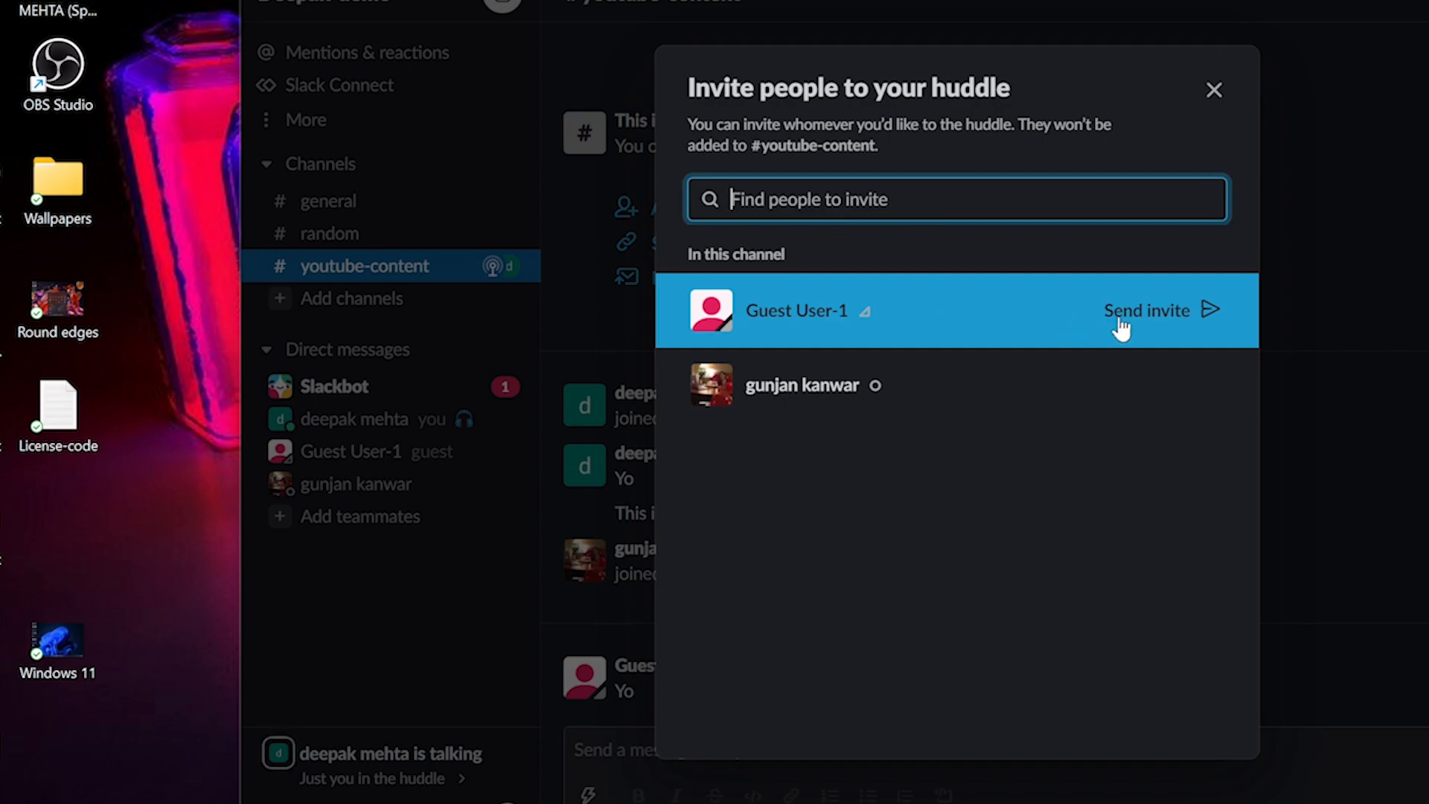
mouse_move(1152, 323)
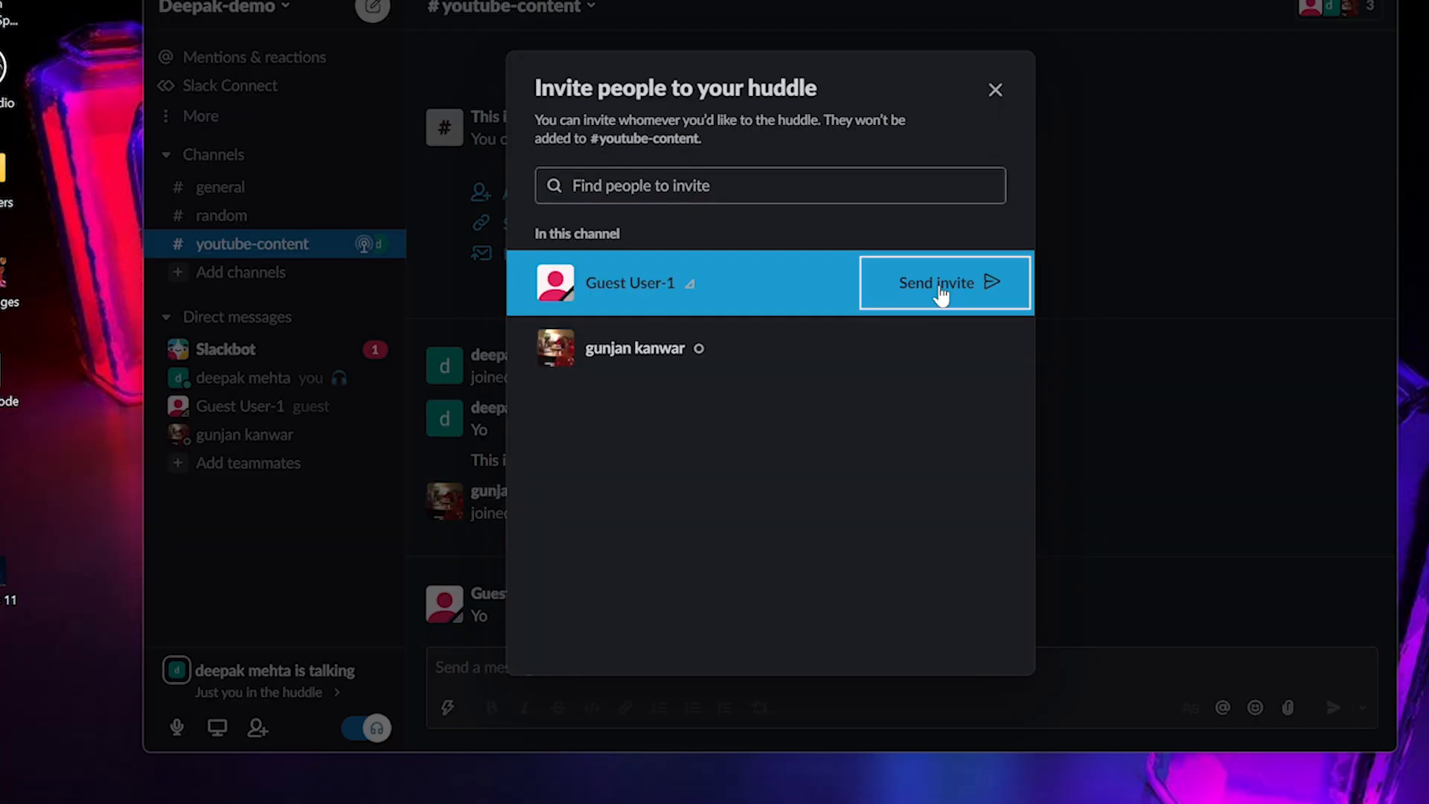
left_click(944, 283)
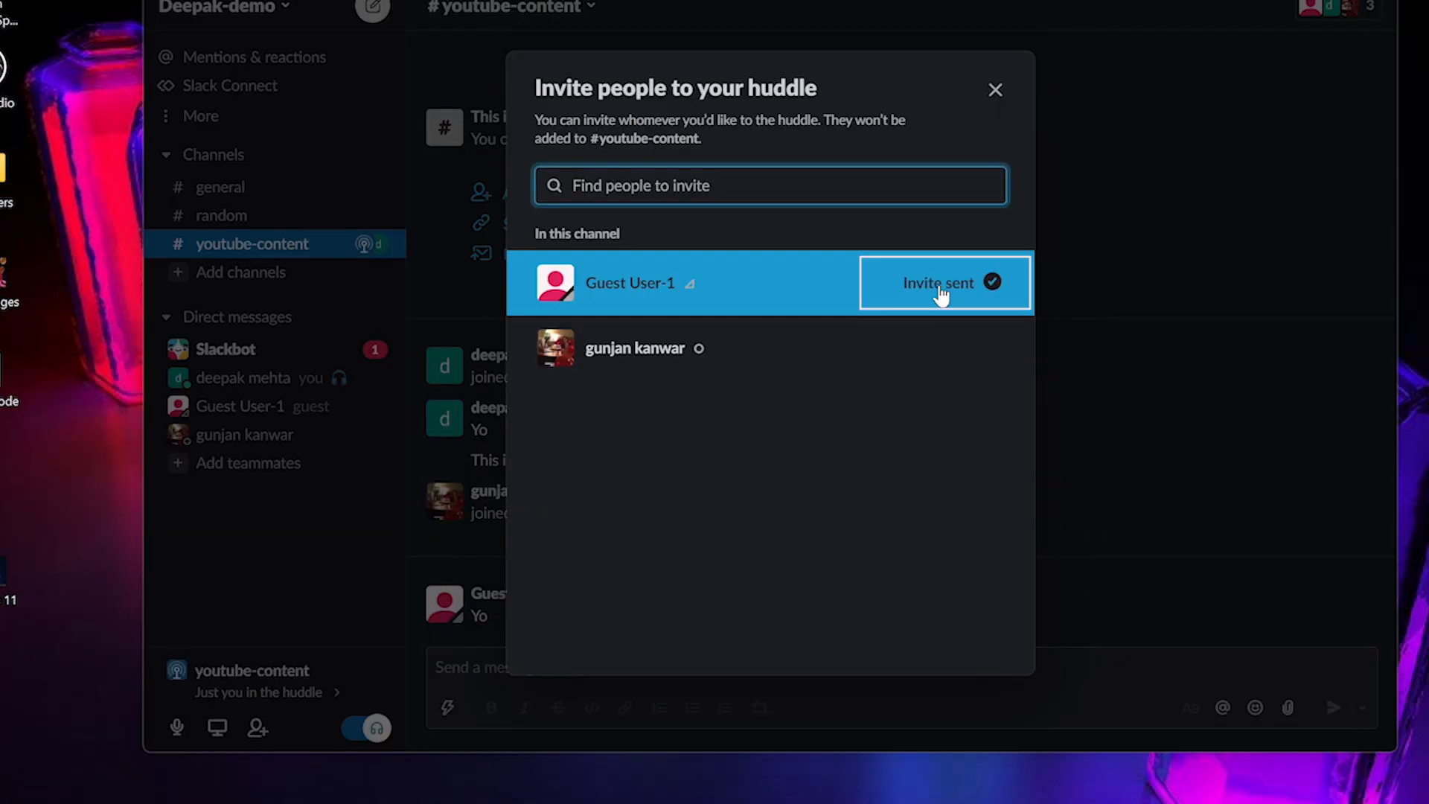